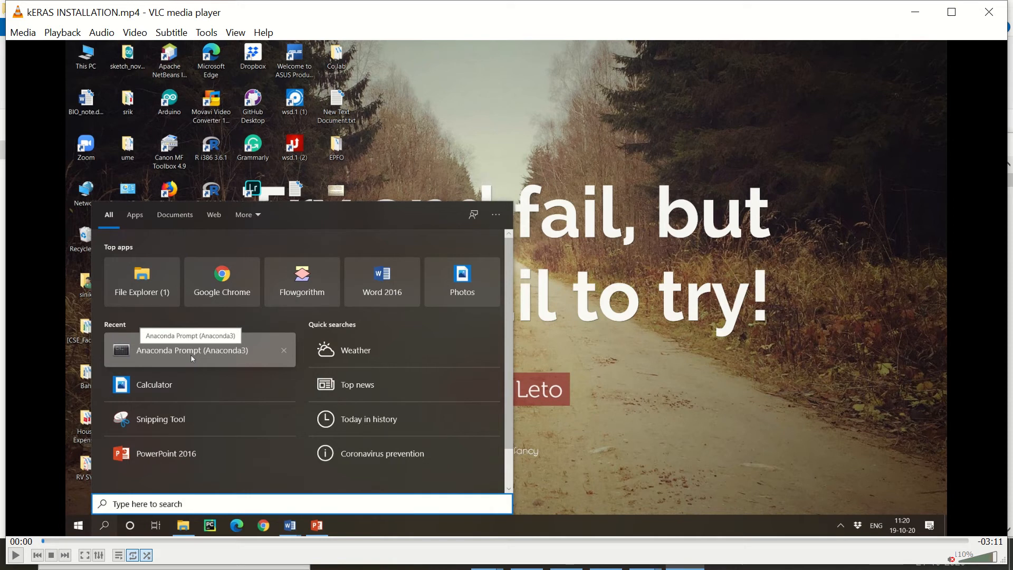
{"action": "mouse_move", "coordinate": [385, 538]}
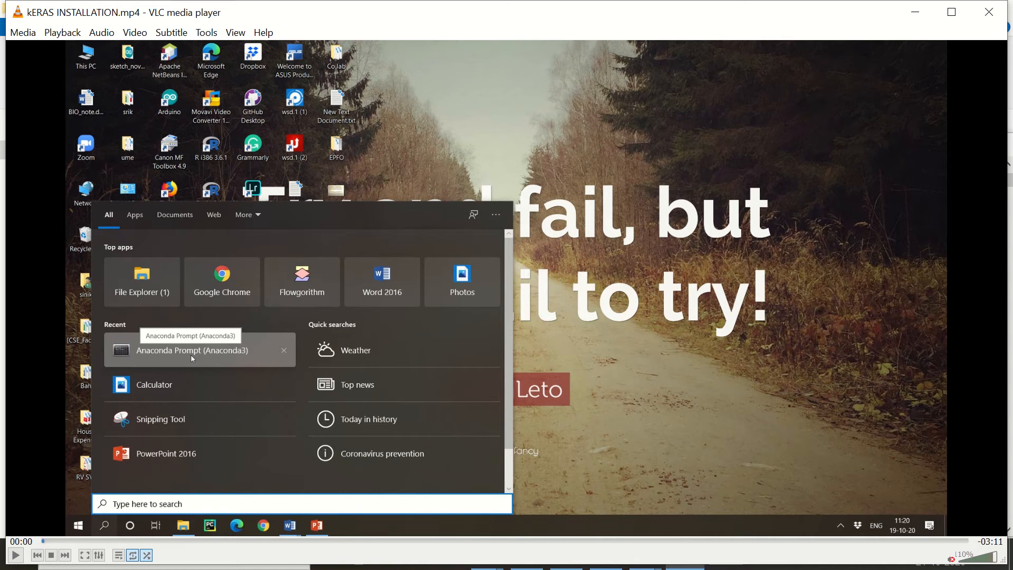
{"action": "mouse_move", "coordinate": [180, 368]}
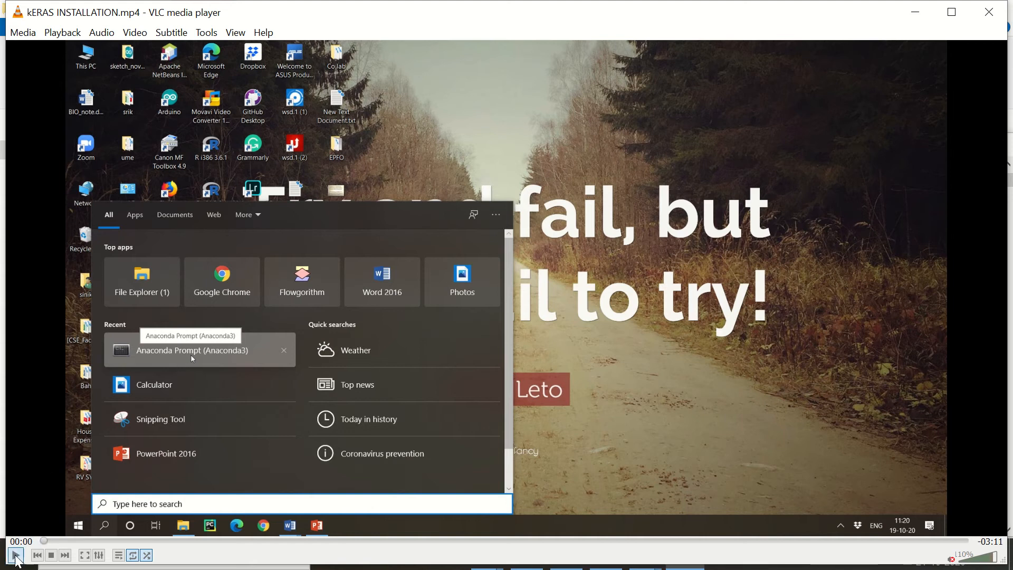
Step: Start playing KERAS INSTALLATION.mp4 in VLC from the beginning
{"action": "right_click", "coordinate": [190, 350]}
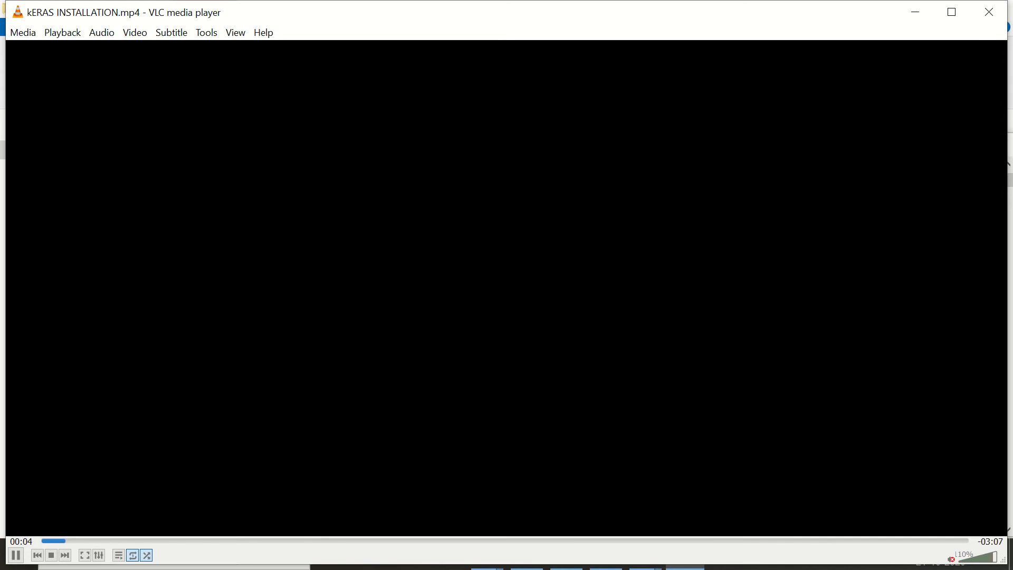
Step: Let the tutorial play on to about 00:52, where the Jupyter file listing appears
{"action": "left_click", "coordinate": [103, 524]}
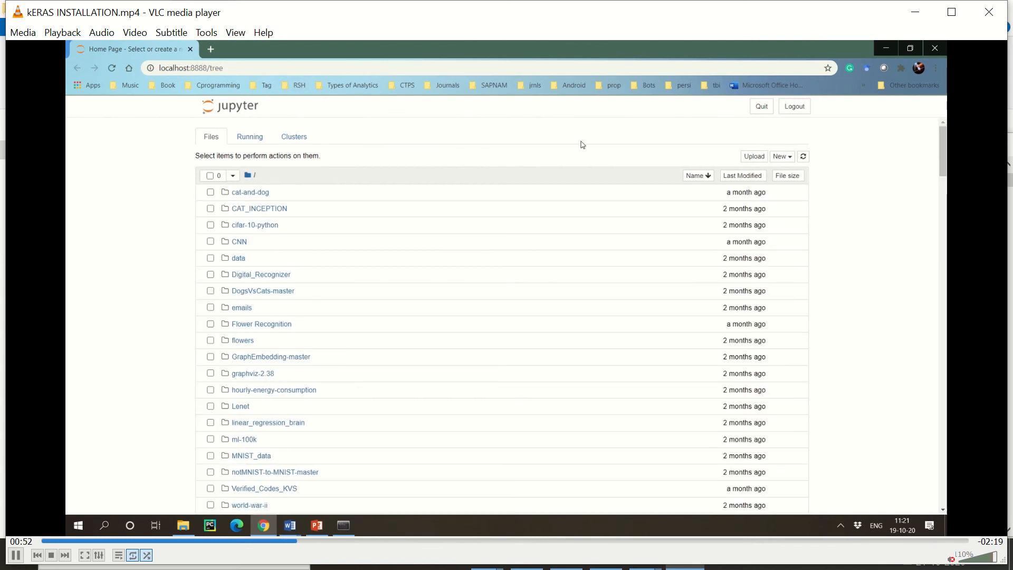
Step: Search the Jupyter file list for 'sim' and open Simple MNIST _Keras.ipynb
{"action": "type", "text": "simp"}
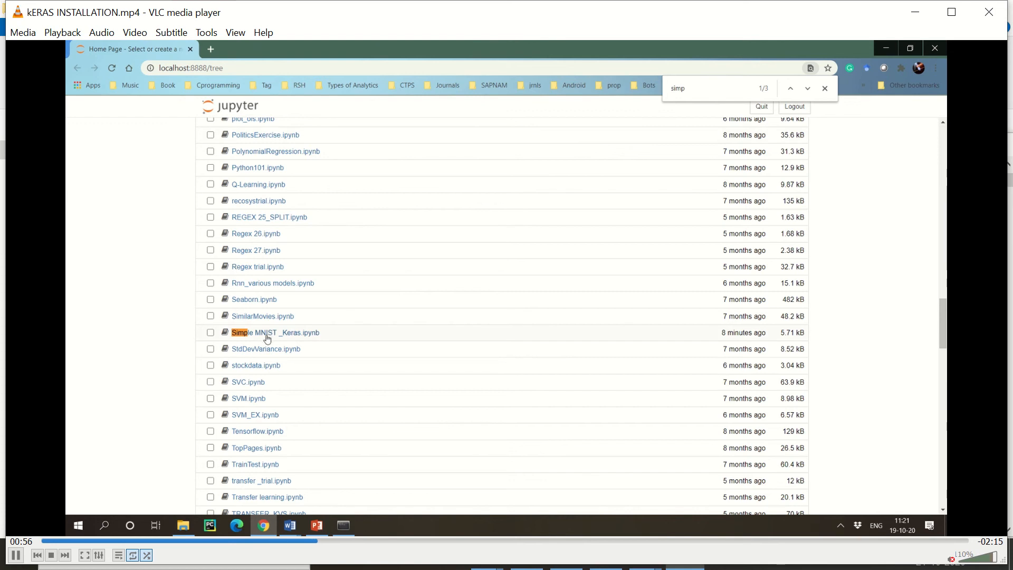
{"action": "left_click", "coordinate": [274, 331]}
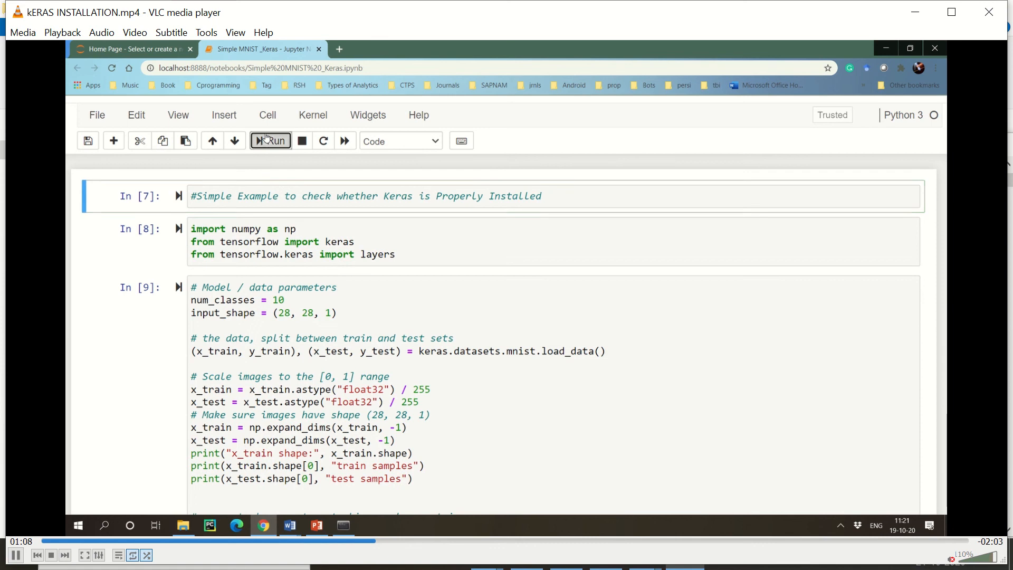
Step: Run the comment, numpy/keras import and data-loading cells, giving 60000 train and 10000 test samples
{"action": "left_click", "coordinate": [270, 140]}
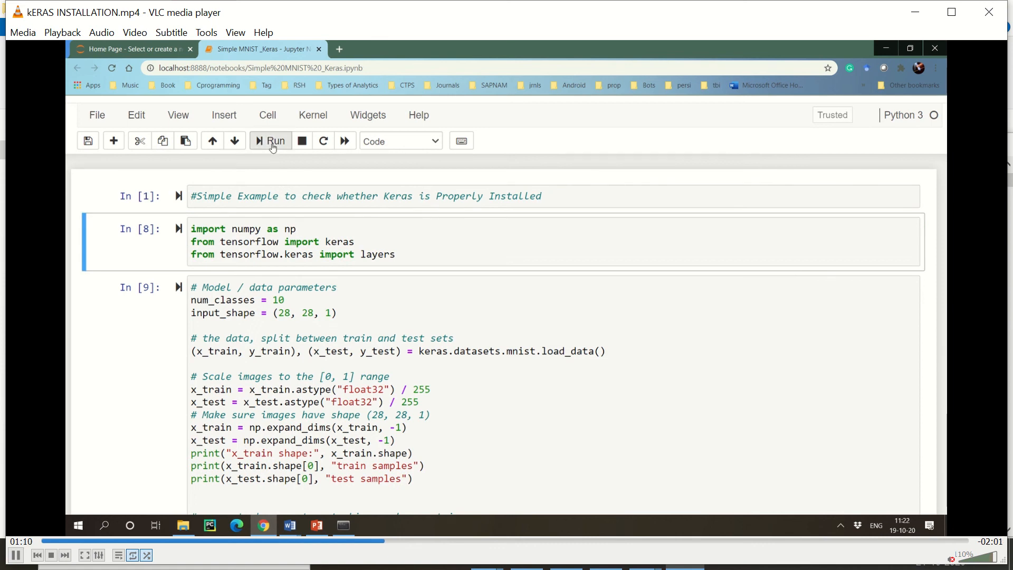
{"action": "left_click", "coordinate": [270, 140]}
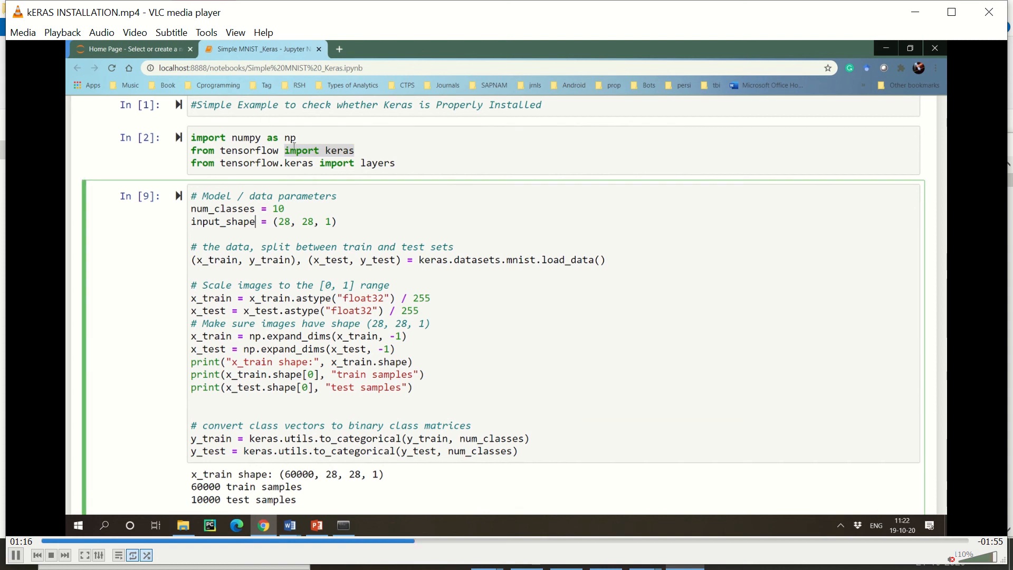
{"action": "scroll", "scroll_direction": "up", "scroll_amount": 3}
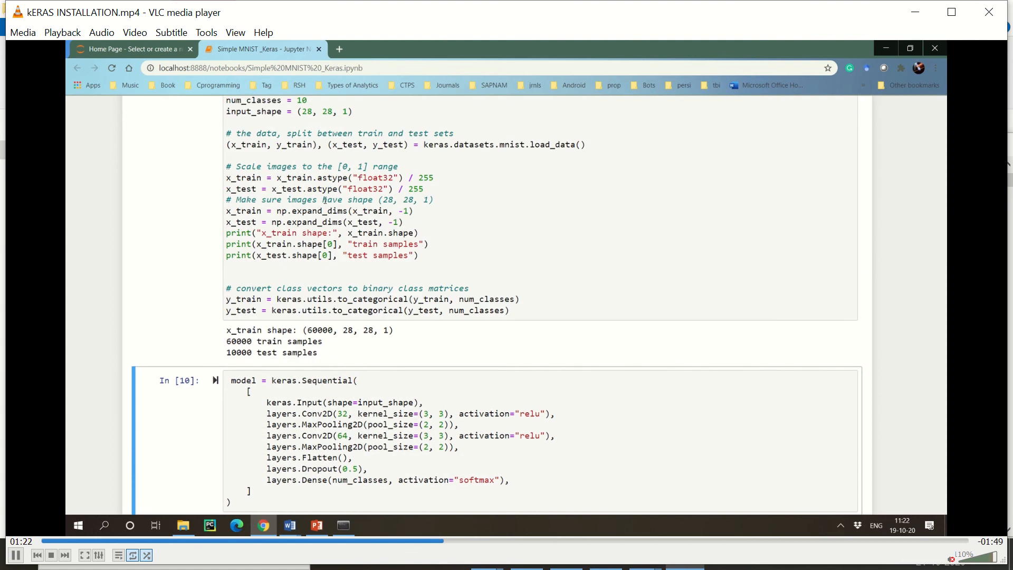
{"action": "scroll", "scroll_direction": "up", "scroll_amount": 3}
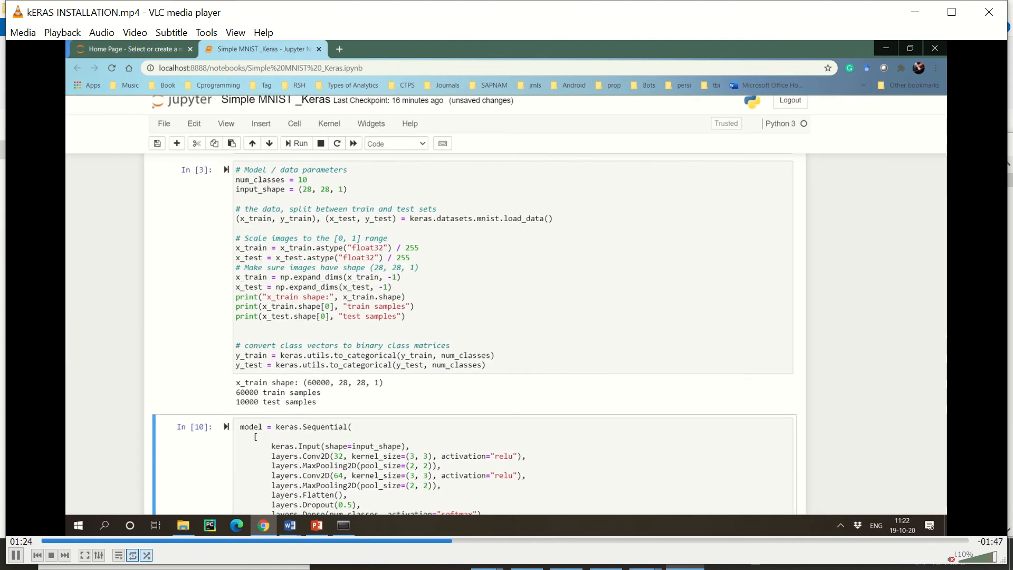
Step: Pause the tutorial in VLC, then resume until the model.summary() output shows
{"action": "left_click", "coordinate": [296, 143]}
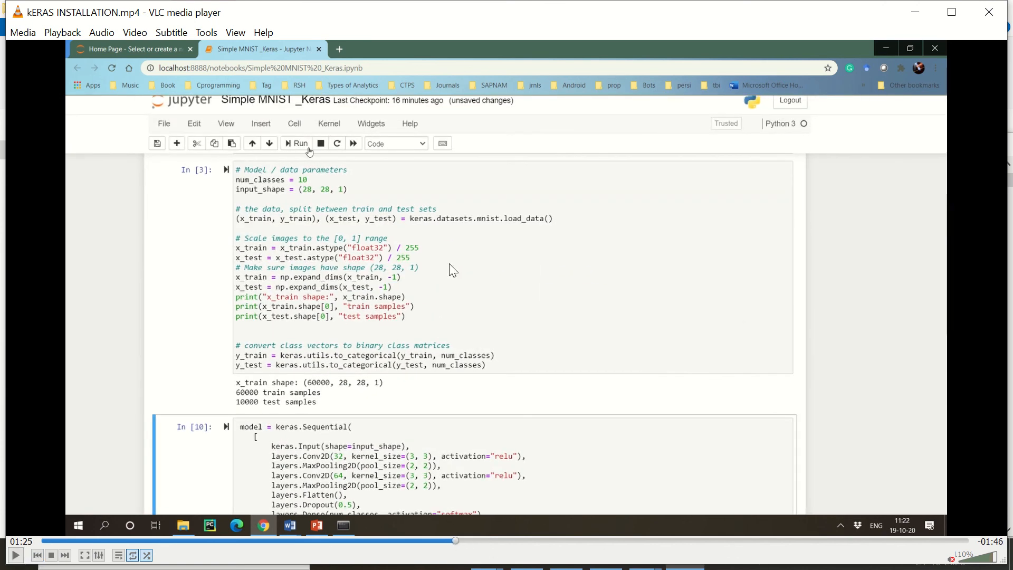
{"action": "mouse_move", "coordinate": [503, 231]}
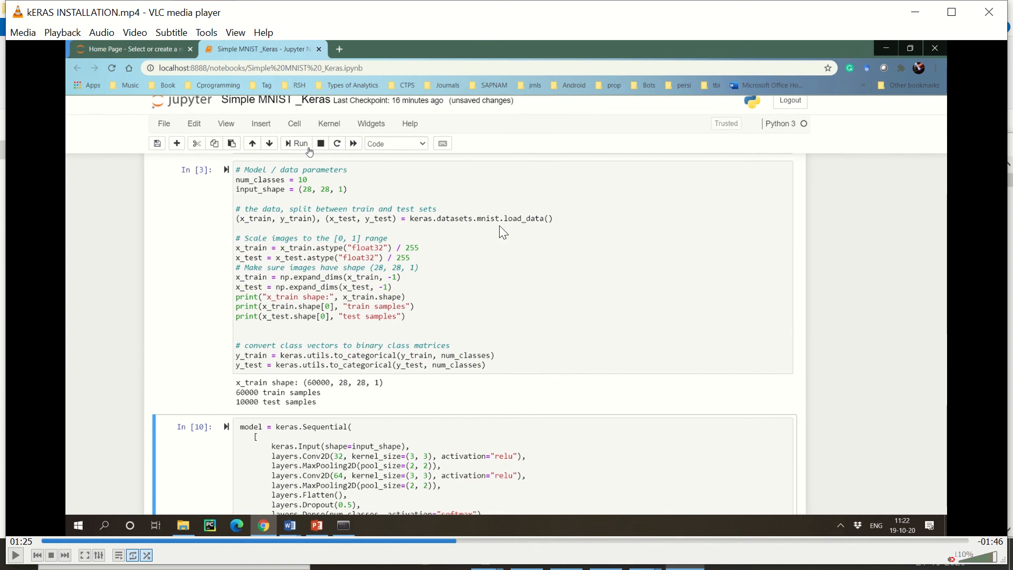
{"action": "mouse_move", "coordinate": [465, 237]}
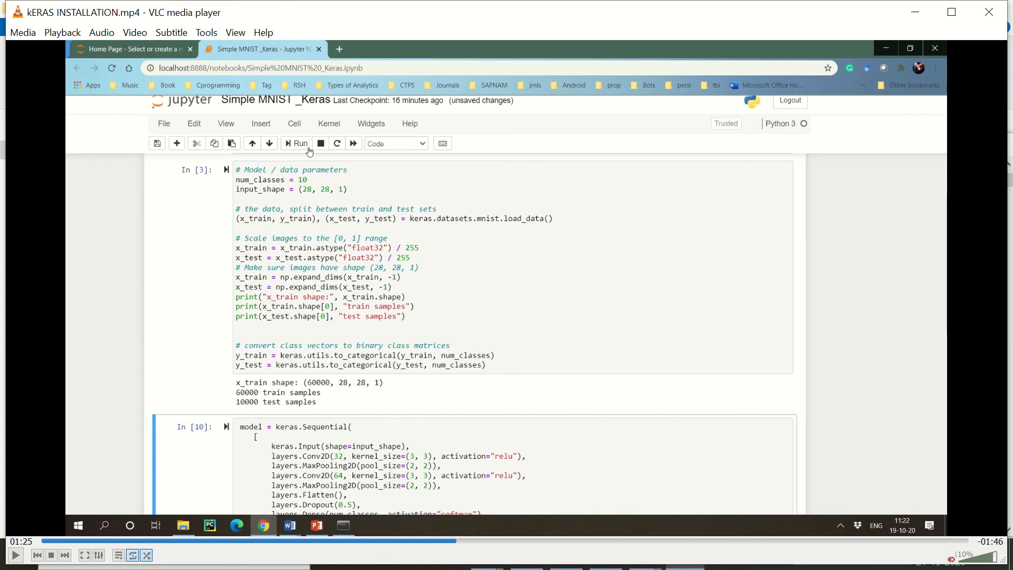
{"action": "mouse_move", "coordinate": [301, 428]}
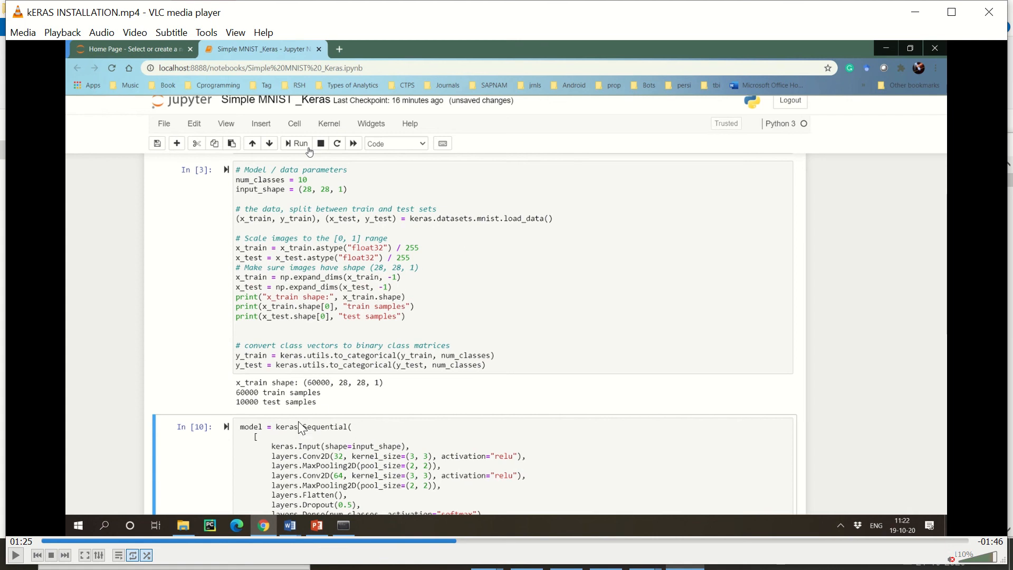
{"action": "mouse_move", "coordinate": [357, 414]}
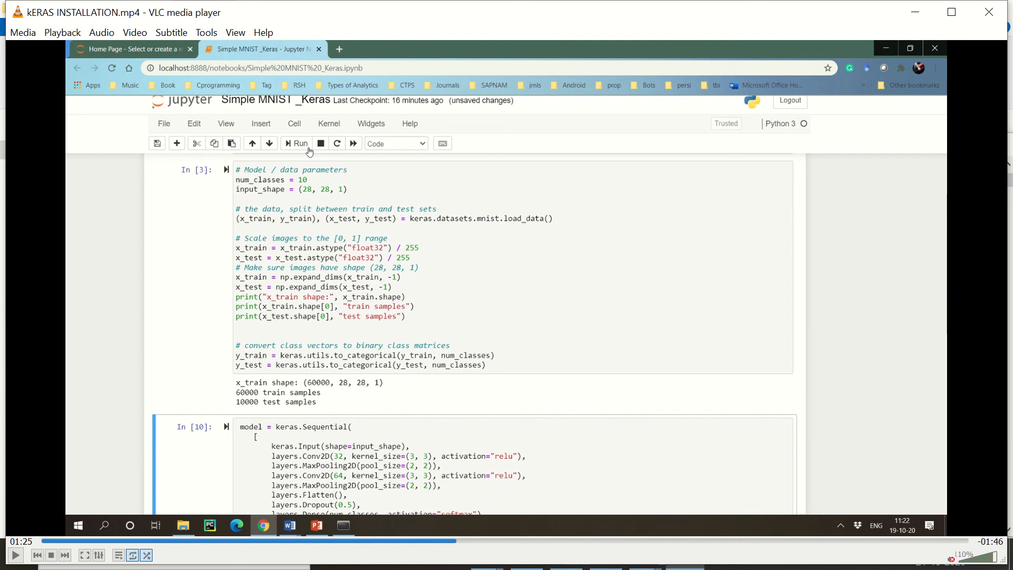
{"action": "mouse_move", "coordinate": [350, 375]}
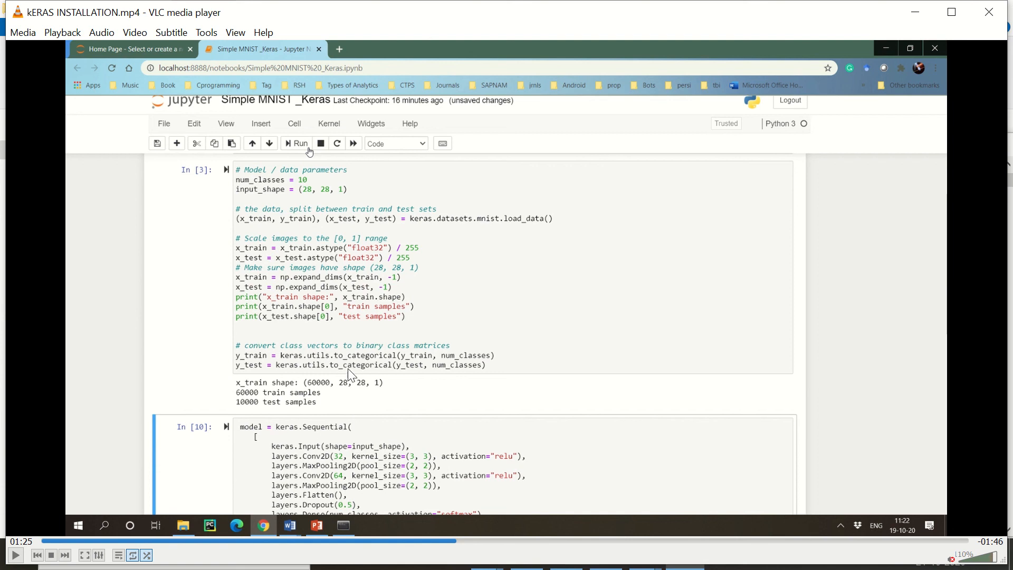
{"action": "mouse_move", "coordinate": [382, 385]}
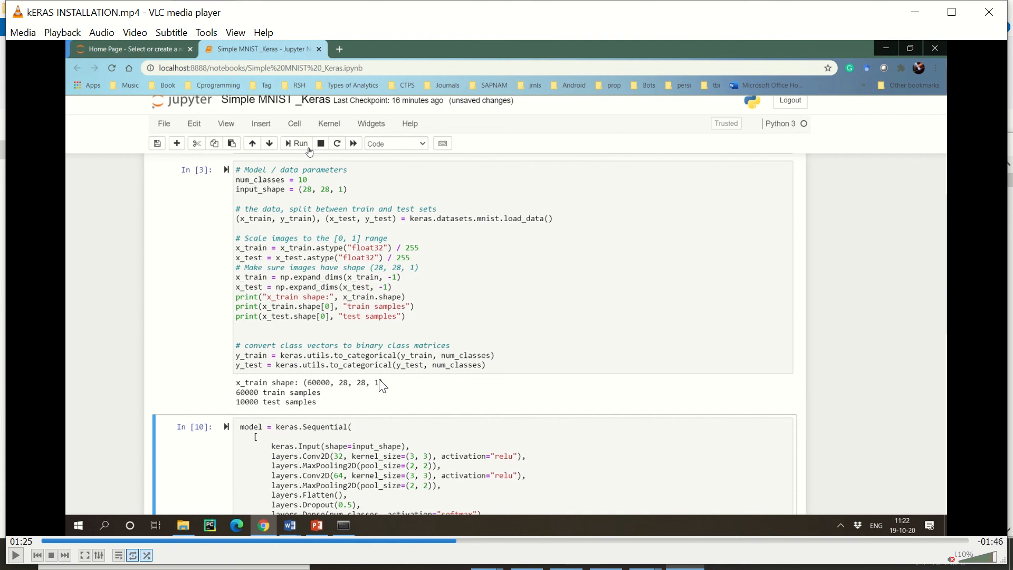
{"action": "mouse_move", "coordinate": [407, 434]}
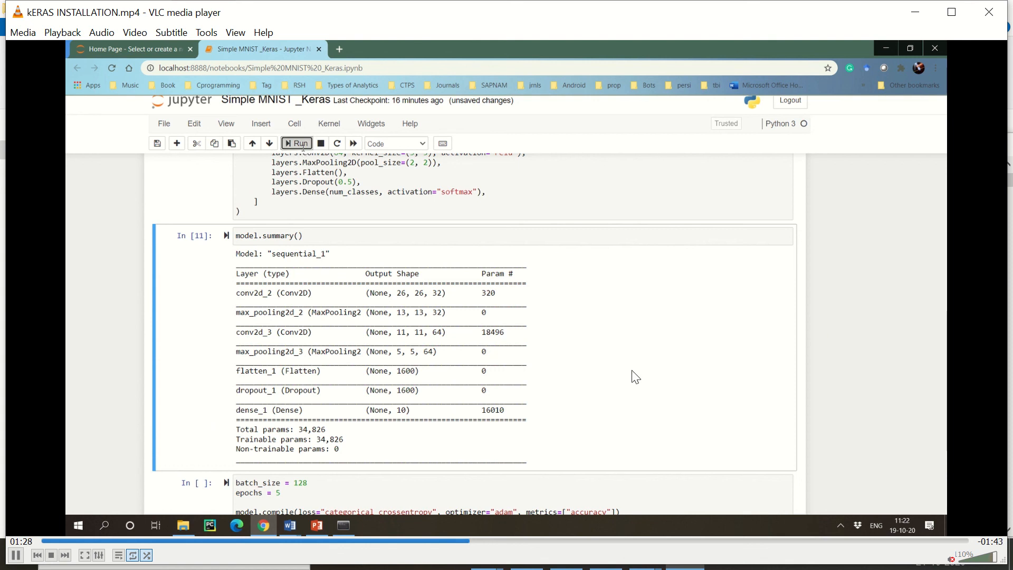
Step: Run the model.compile/model.fit cell to begin training, 5 epochs at batch size 128
{"action": "scroll", "scroll_direction": "down", "scroll_amount": 3}
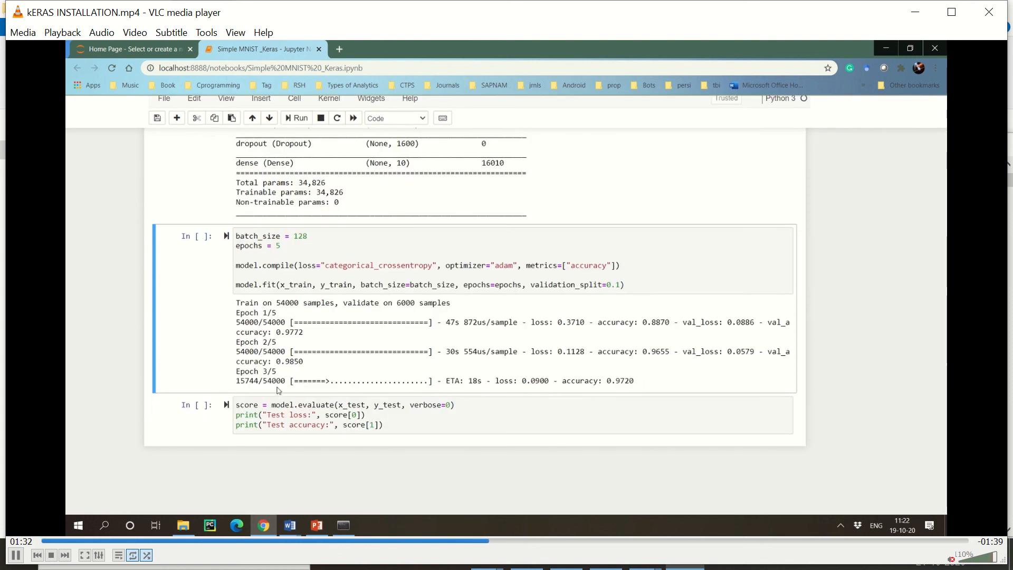
{"action": "left_click", "coordinate": [296, 118]}
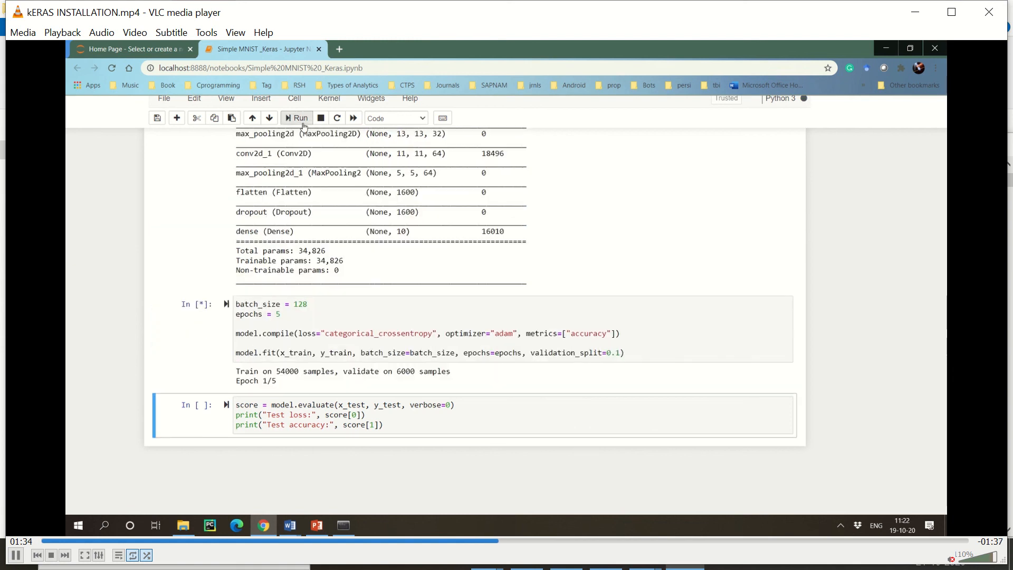